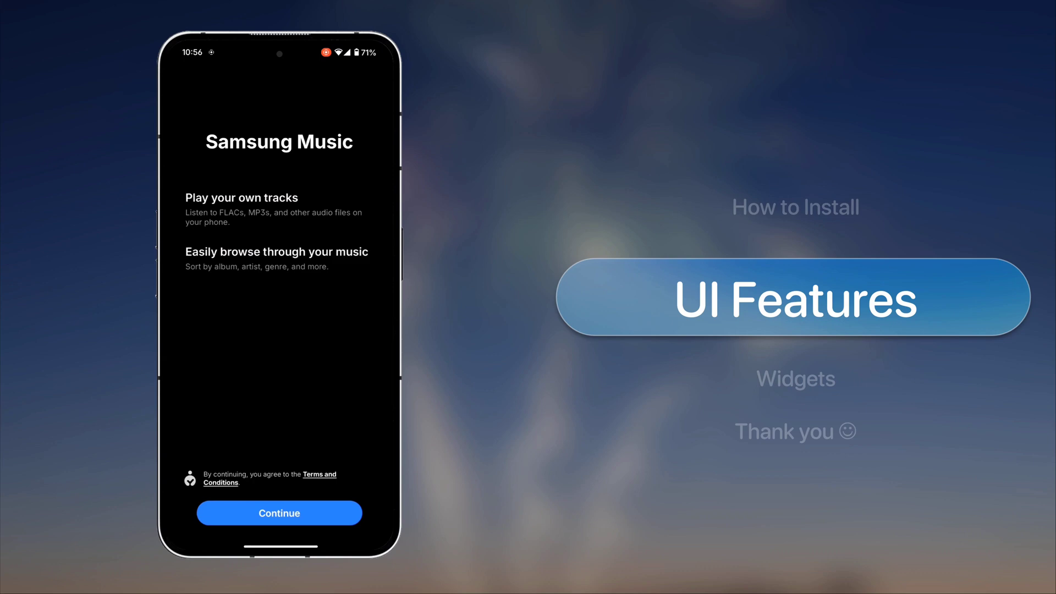
# Continue past the welcome screen into the Artists list of the library
pyautogui.click(279, 513)
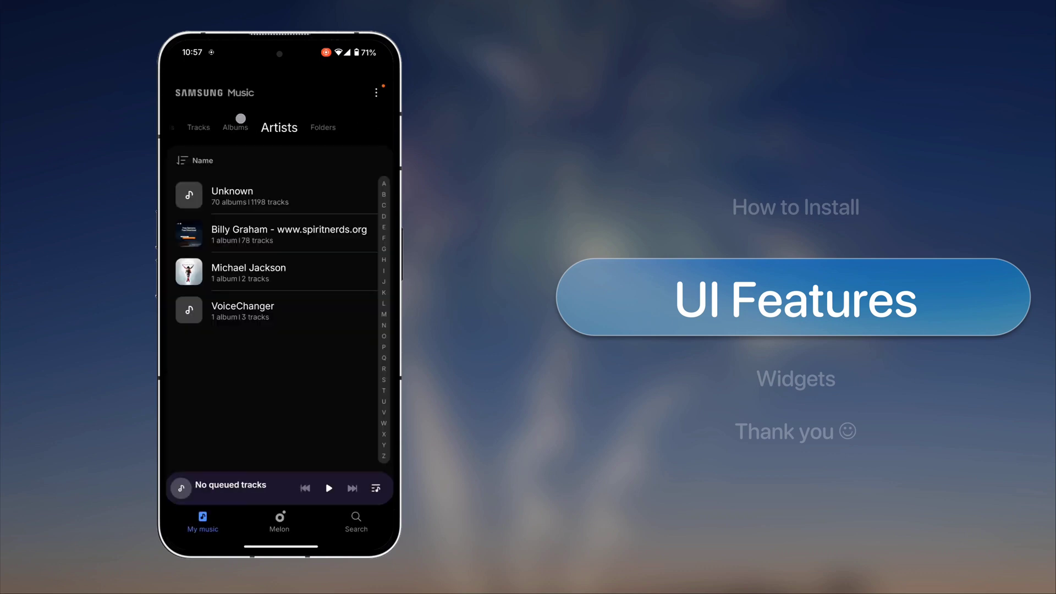
# Switch to the Melon section and start a playlist playing SZA's "Snooze"
pyautogui.click(278, 521)
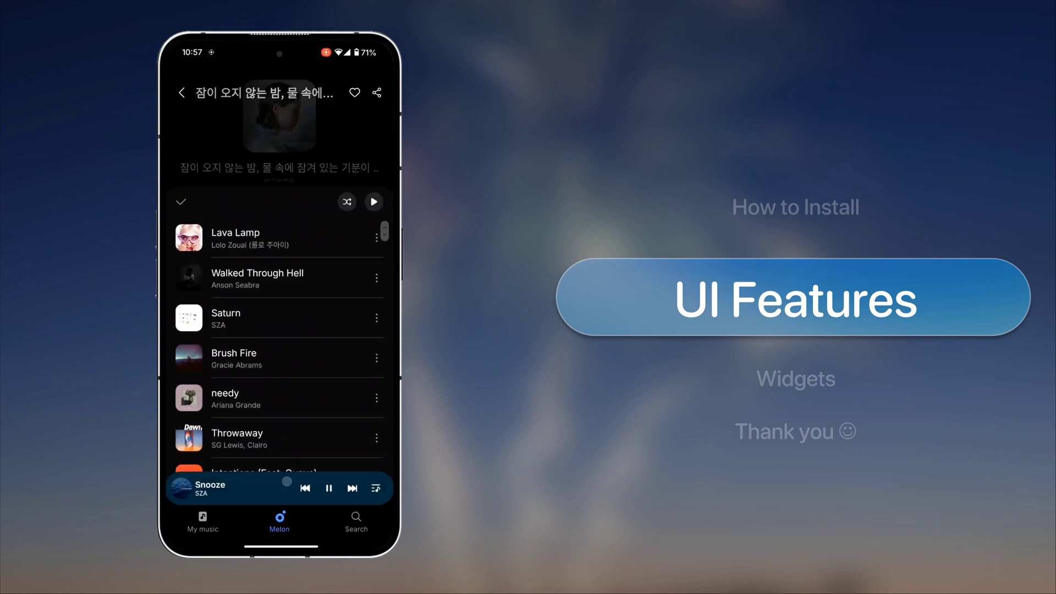
pyautogui.click(222, 487)
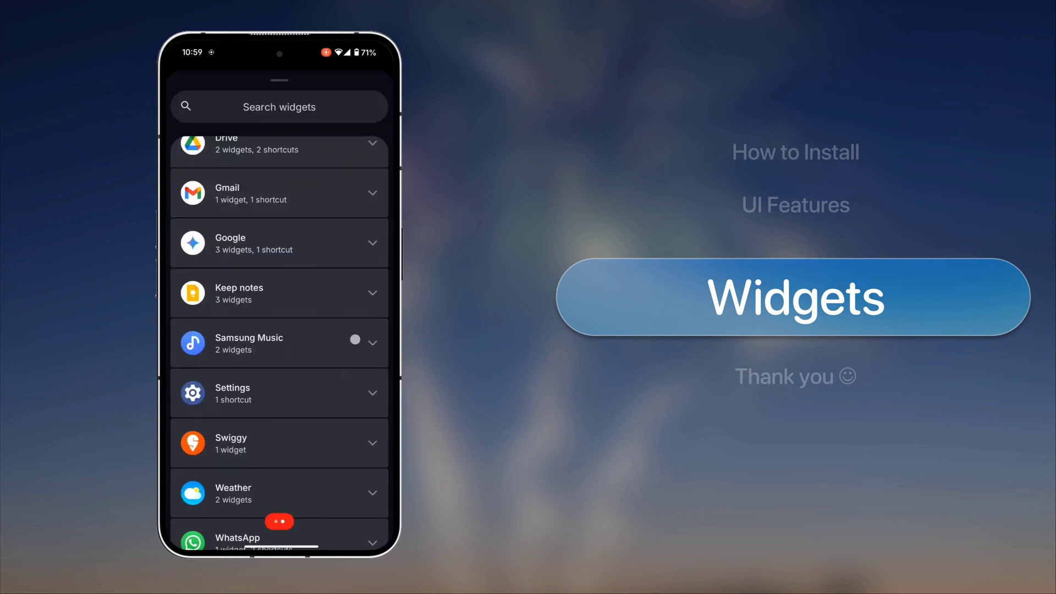
# Choose Samsung Music's Player and queue 4×2 widget from the widget picker
pyautogui.click(278, 342)
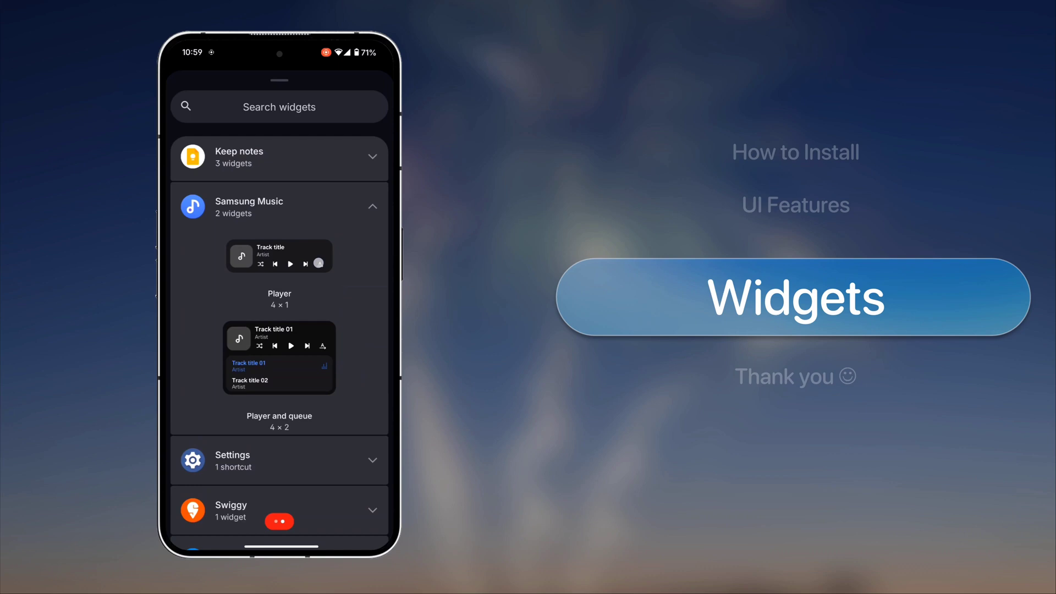
pyautogui.click(278, 255)
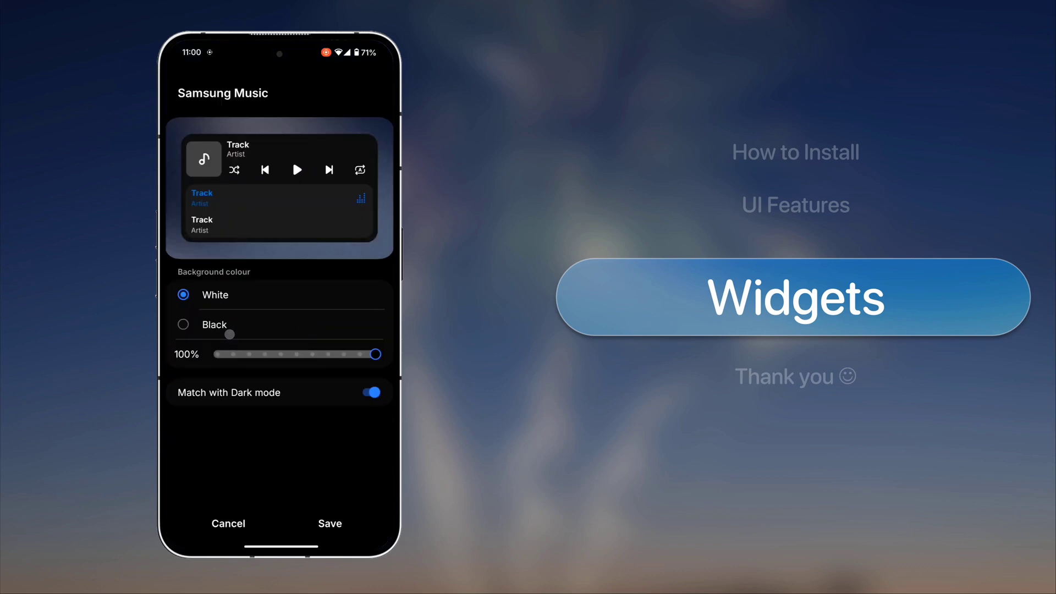
# Give the widget a black background, save it to the home screen and scroll its queue
pyautogui.click(182, 324)
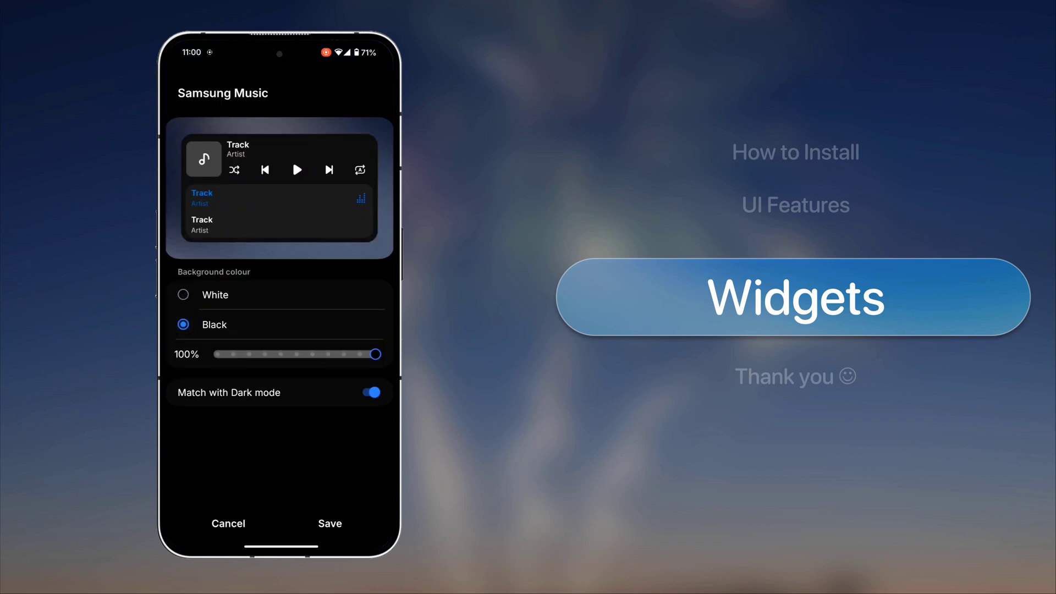
pyautogui.click(370, 391)
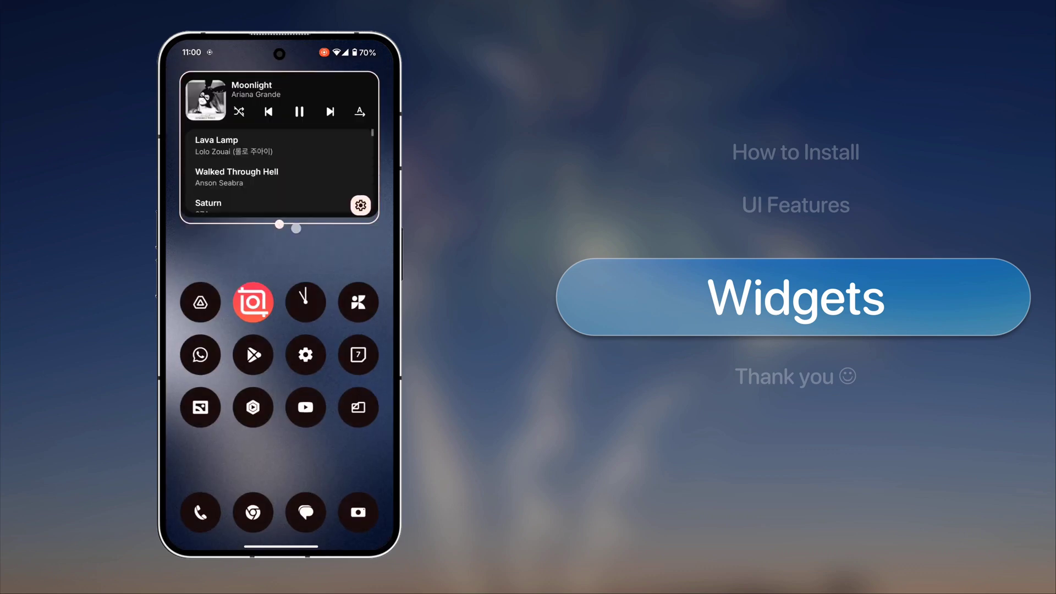
pyautogui.scroll(-3)
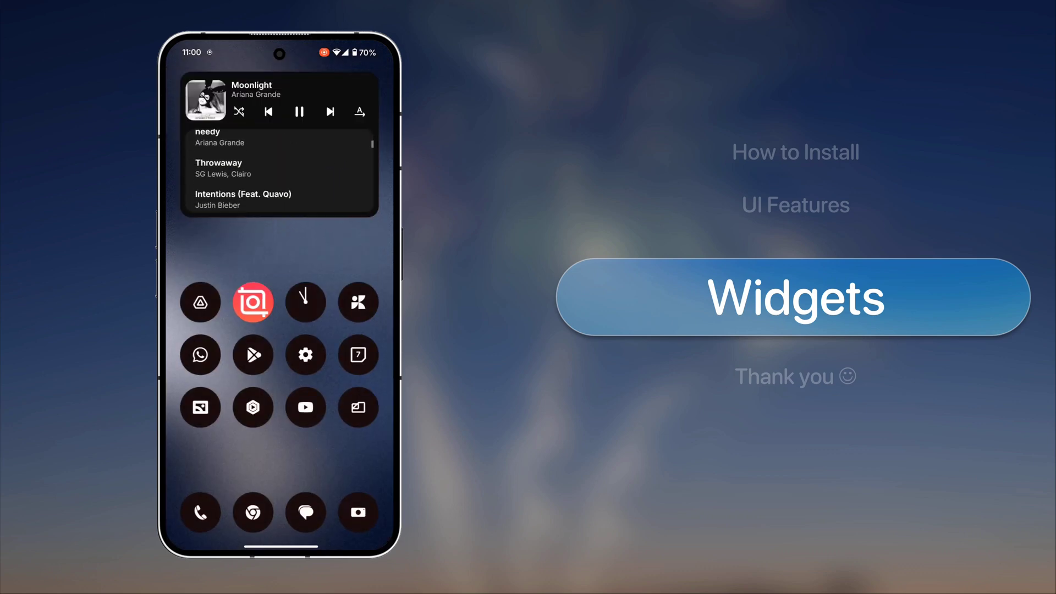